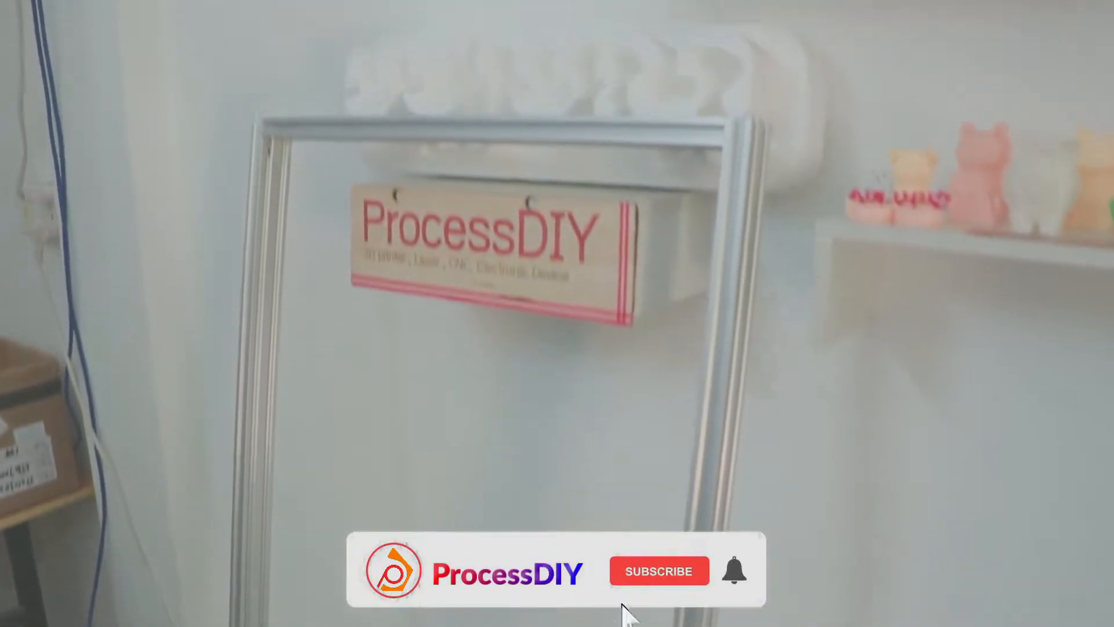
{"action": "left_click", "coordinate": [657, 571]}
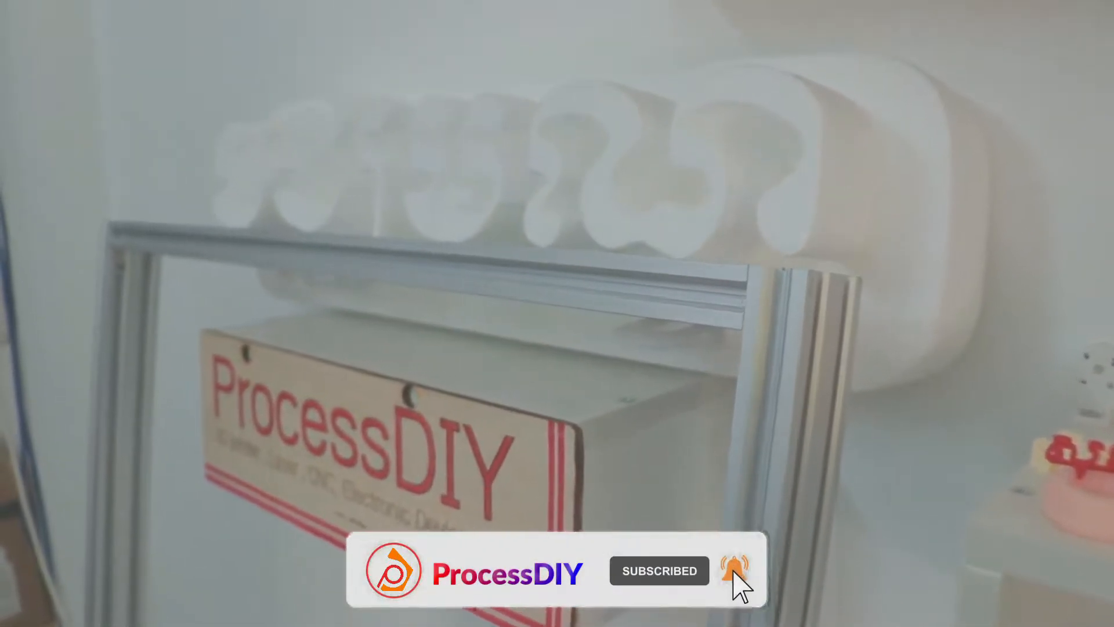